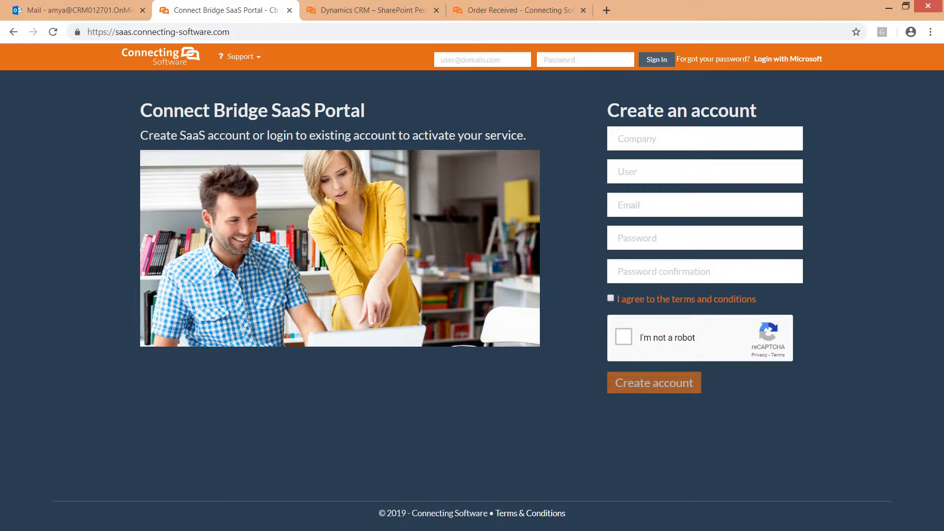
- Enter the account email and password in the header and sign in
click(482, 59)
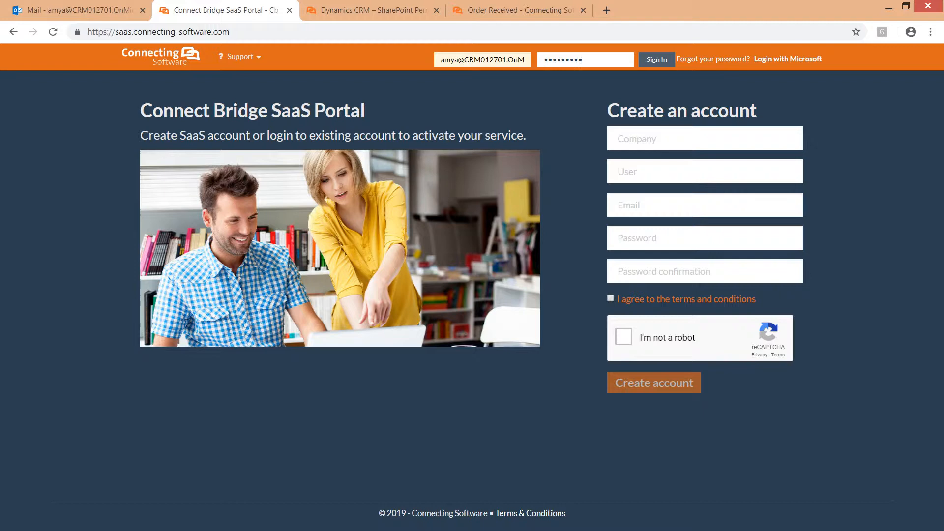
click(655, 59)
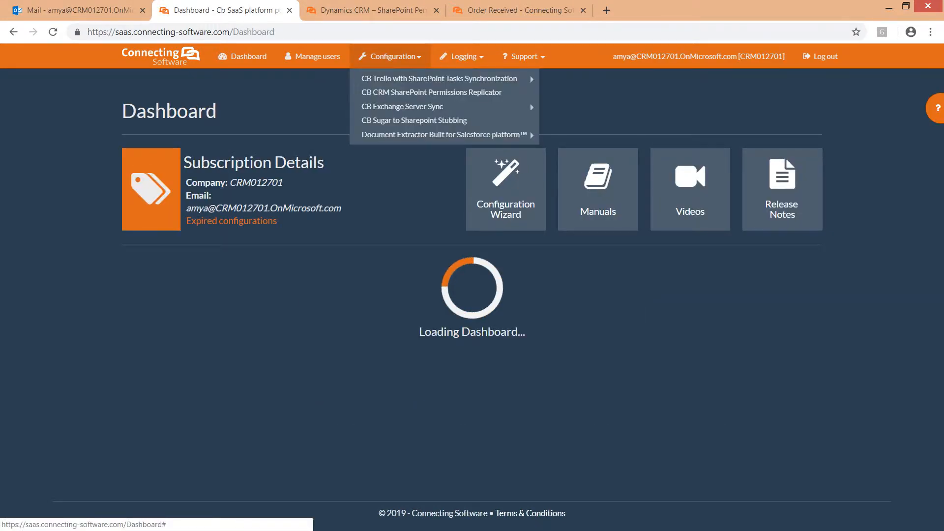
mouse_move(432, 92)
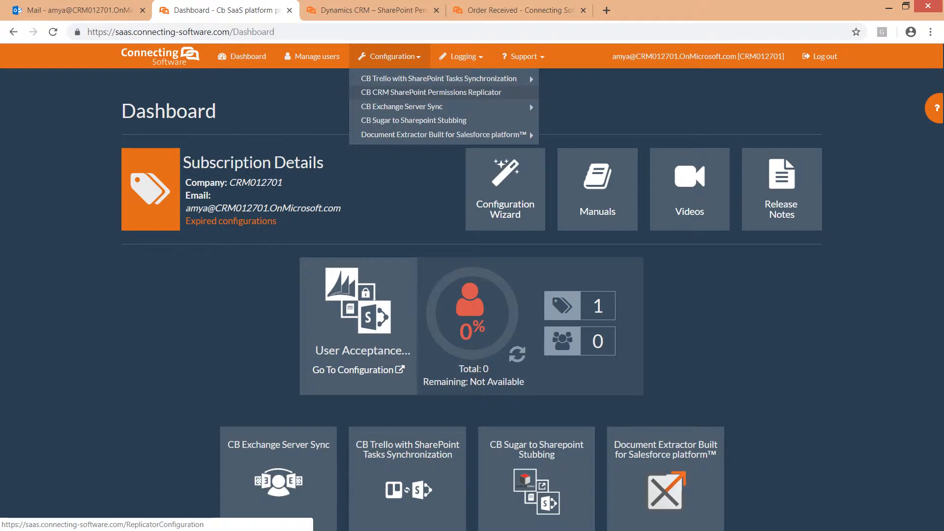
- Go to the CB CRM SharePoint Permissions Replicator list and open configuration 202's user mapping
click(431, 91)
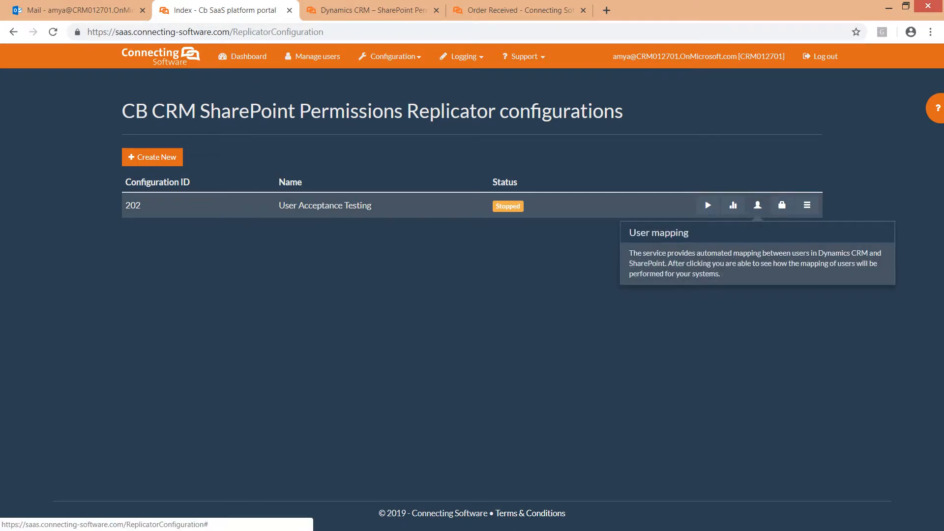
click(757, 205)
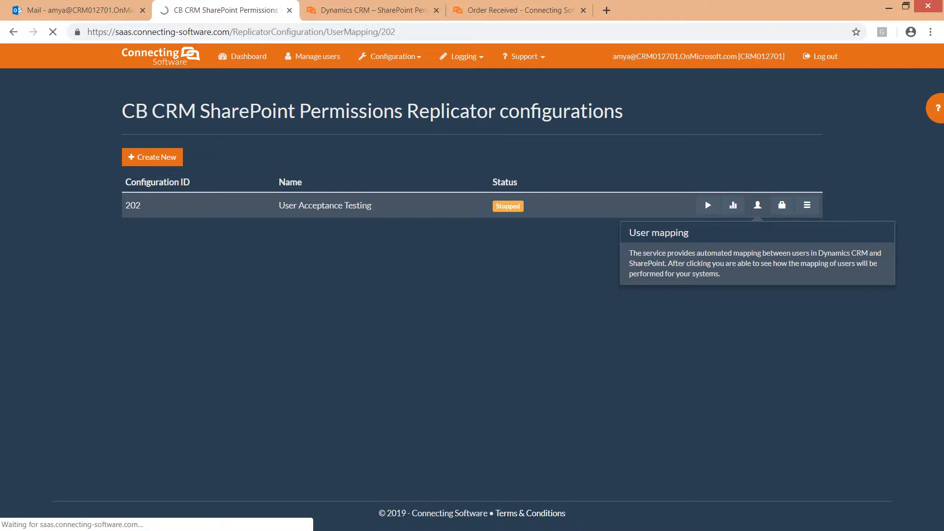
- Load configuration 202's user mapping table and edit the Allie Bellew row
click(757, 204)
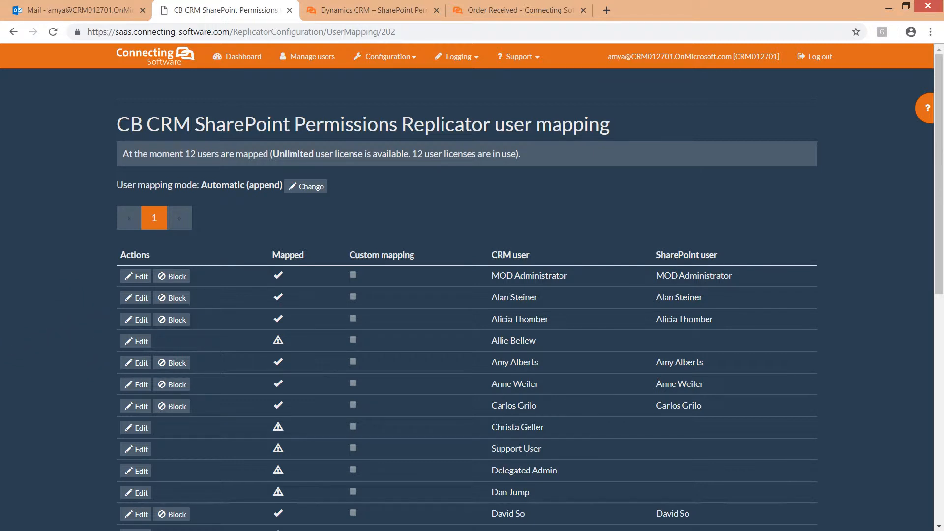
mouse_move(136, 341)
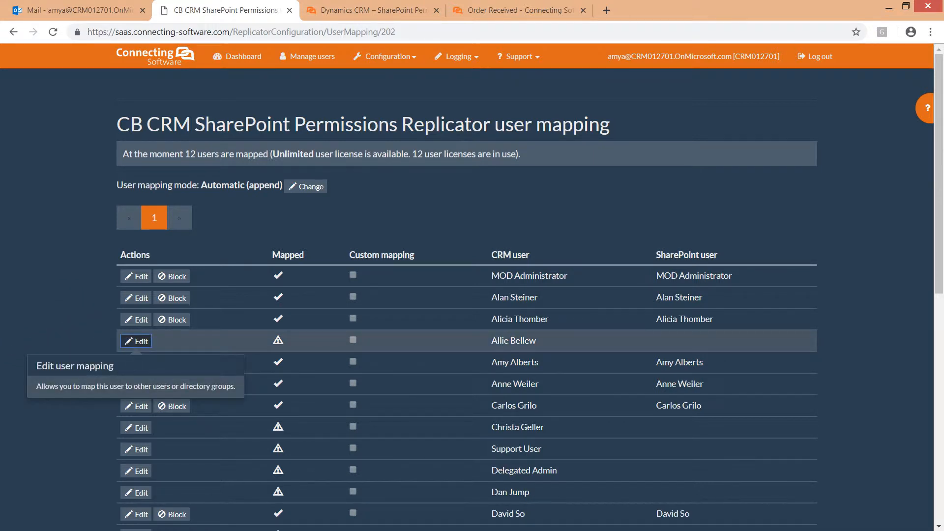
click(135, 341)
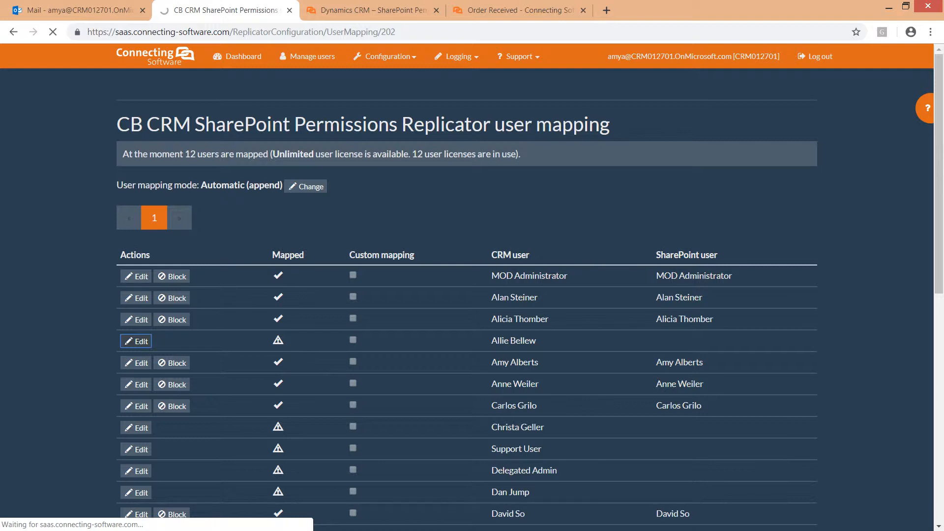
- Map Allie Bellew to a Guest Contributor principal and save the mapping
click(136, 341)
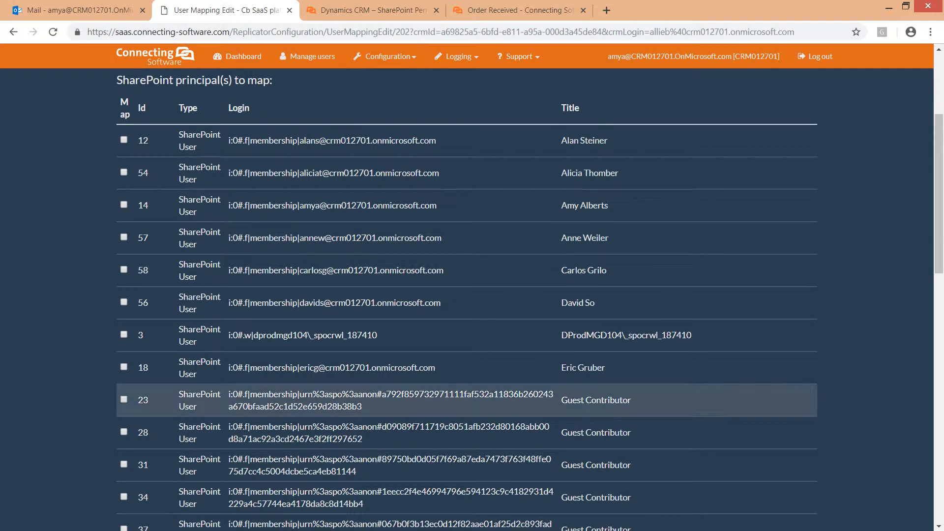
scroll(down, 3)
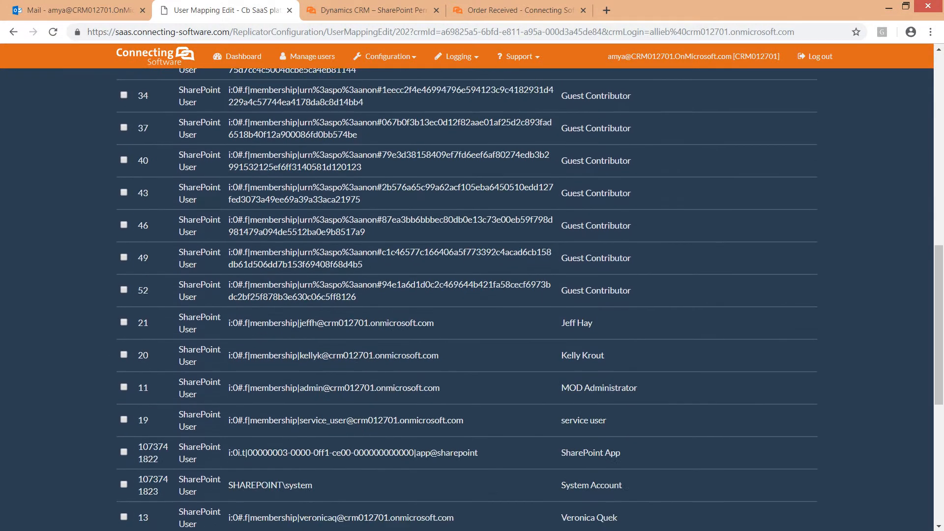
scroll(down, 3)
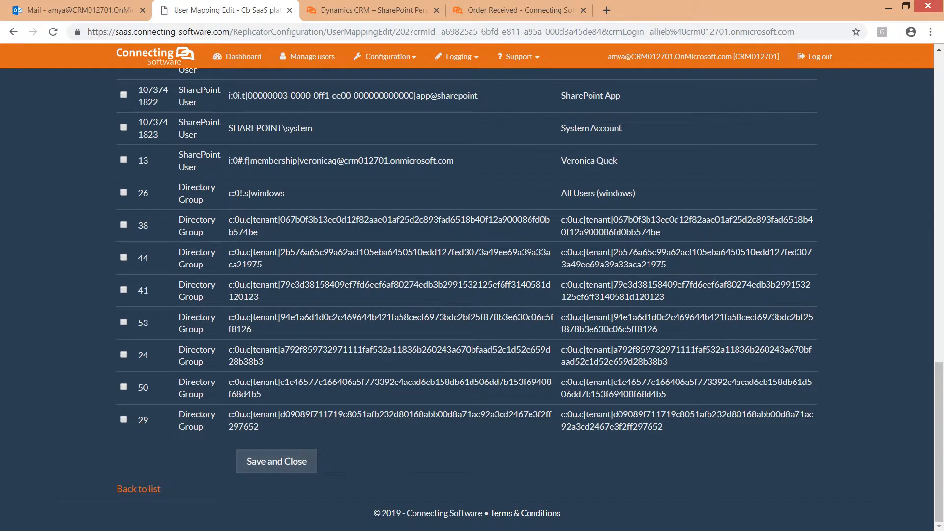
click(277, 461)
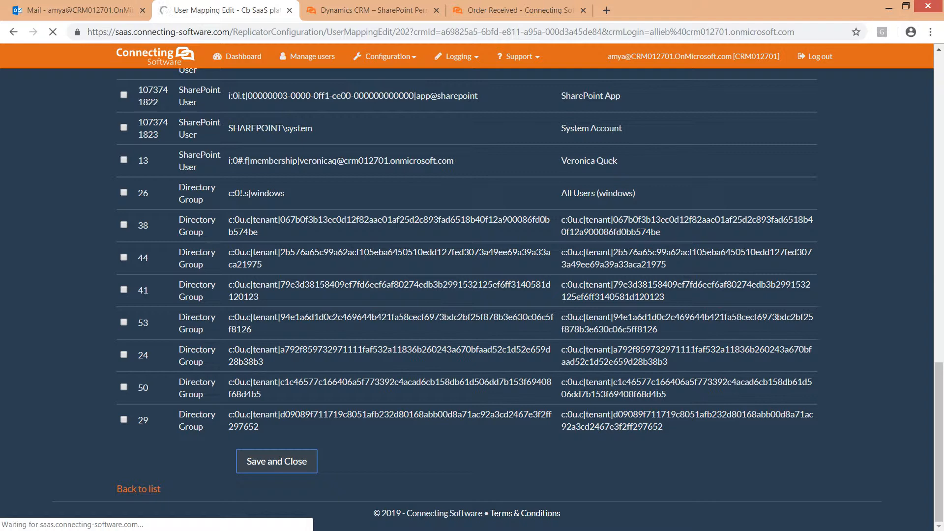
click(276, 461)
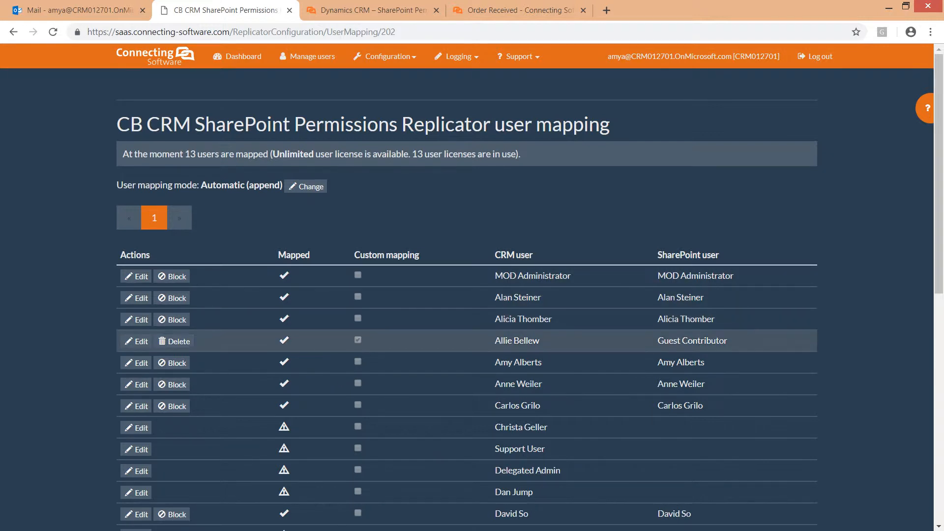
- Delete Allie Bellew's custom mapping, then block and unblock Alicia Thomber's automatic mapping
click(173, 341)
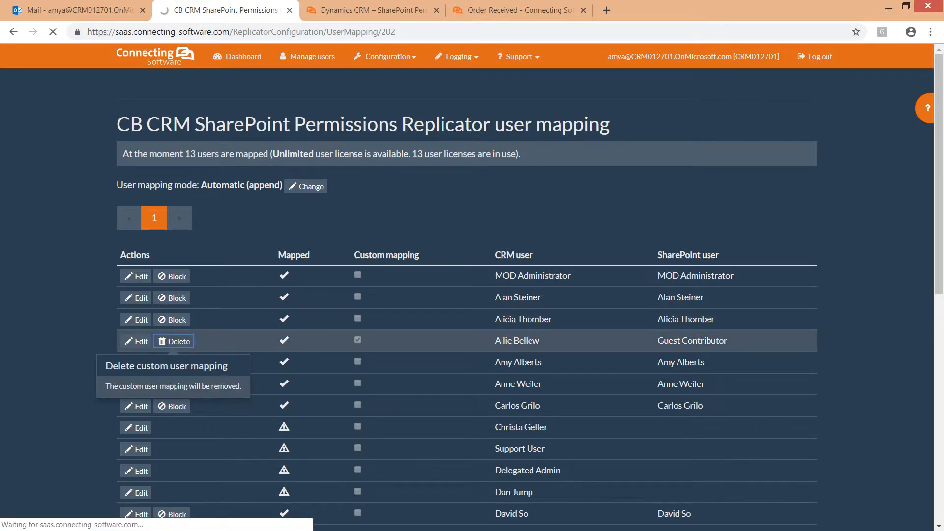
click(174, 341)
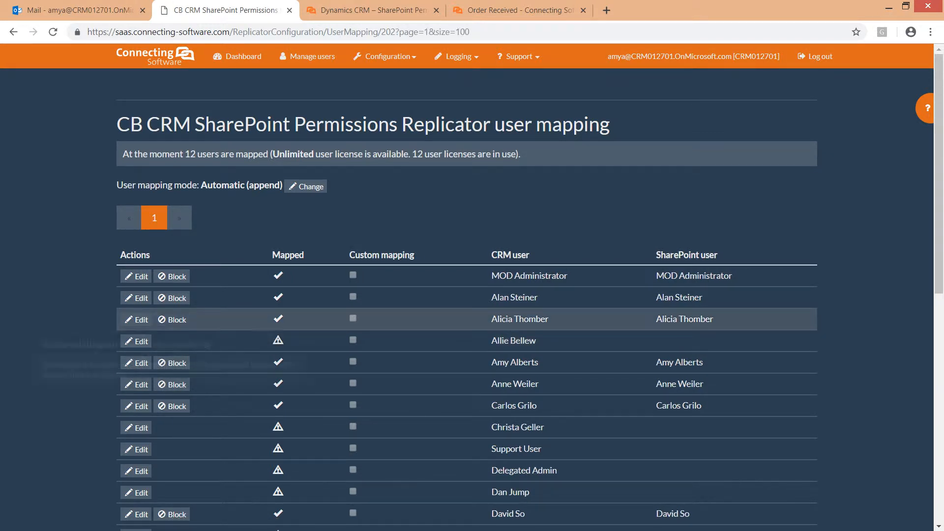
click(171, 319)
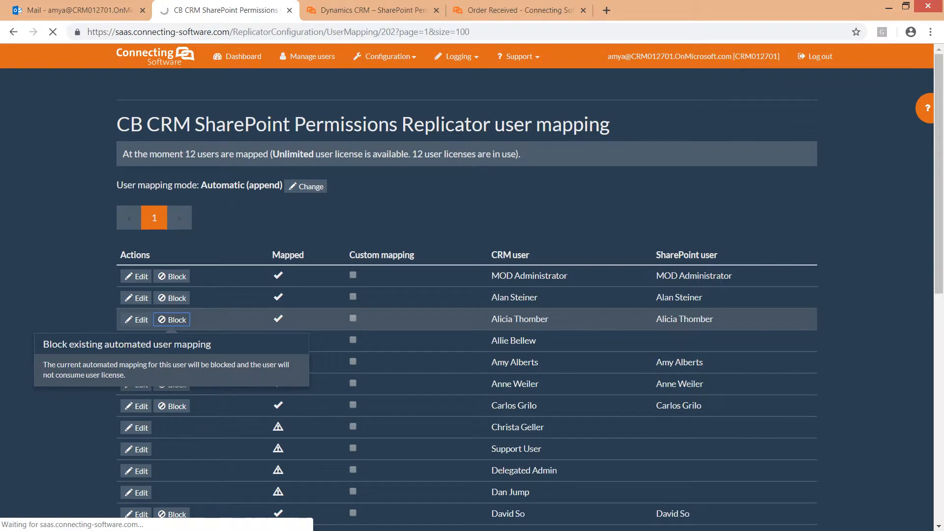
click(171, 319)
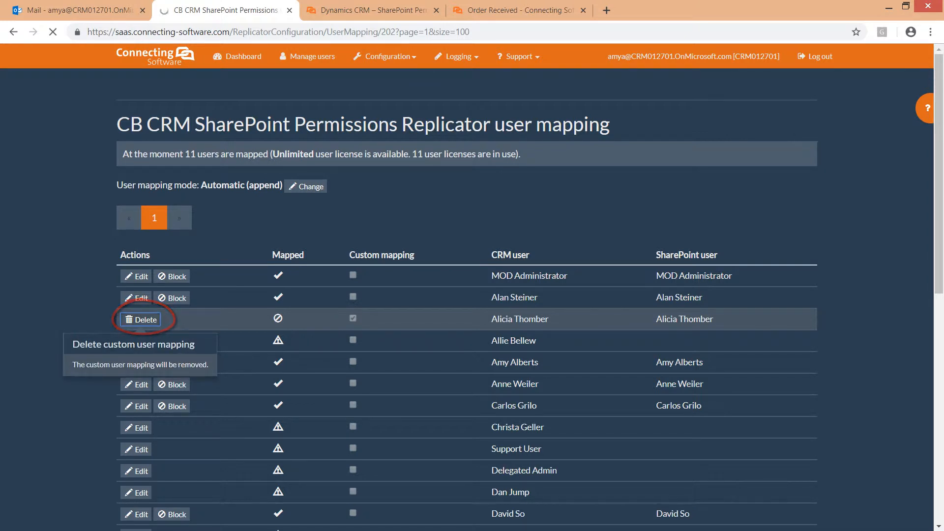
click(141, 319)
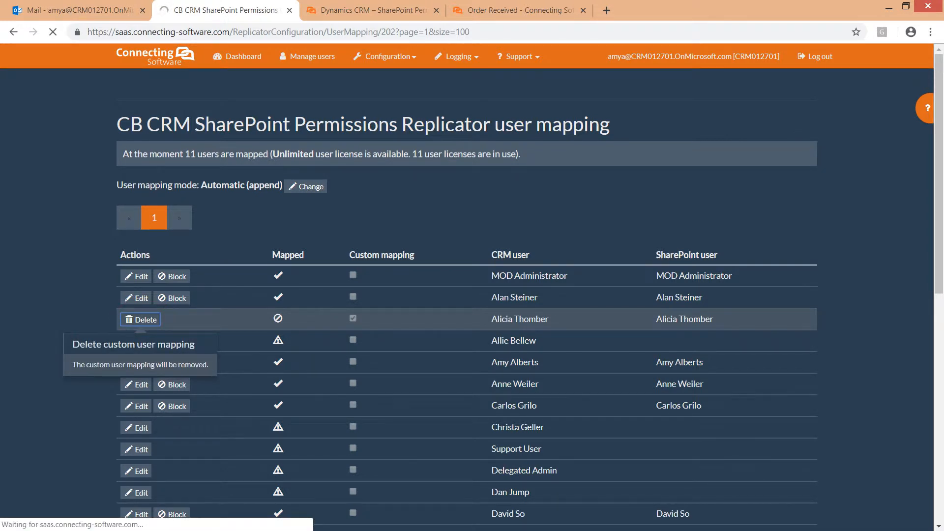
click(140, 320)
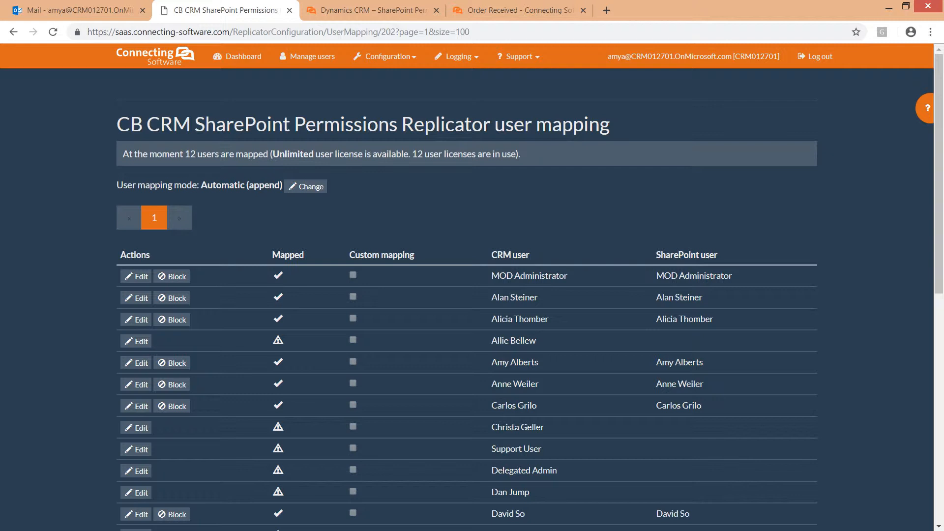
mouse_move(311, 186)
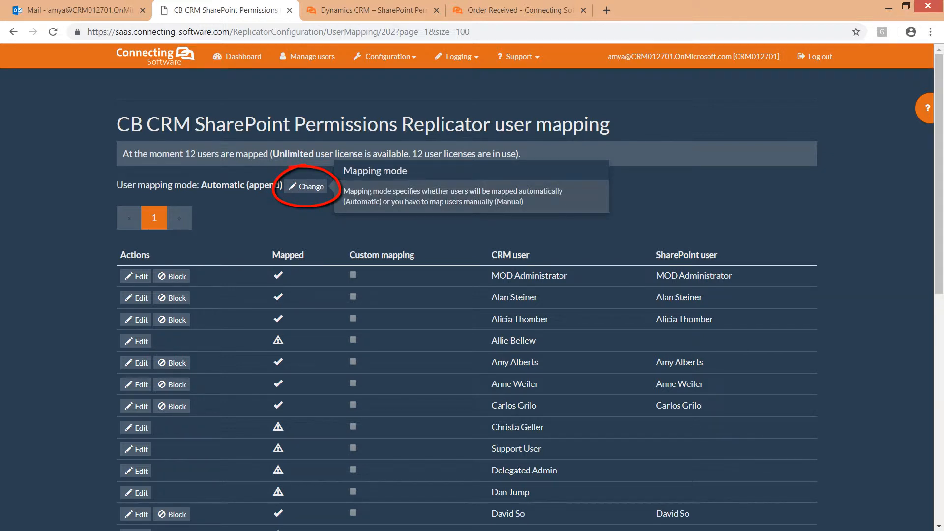
click(306, 186)
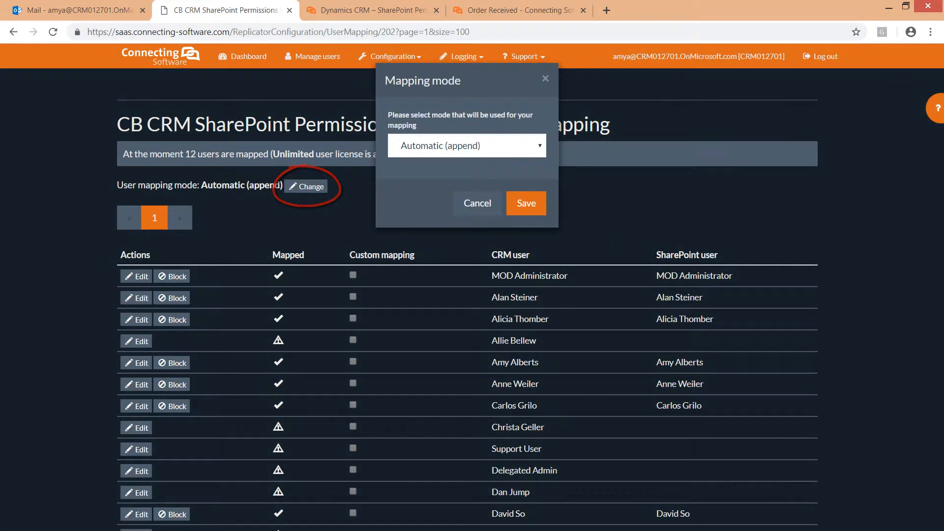
click(466, 145)
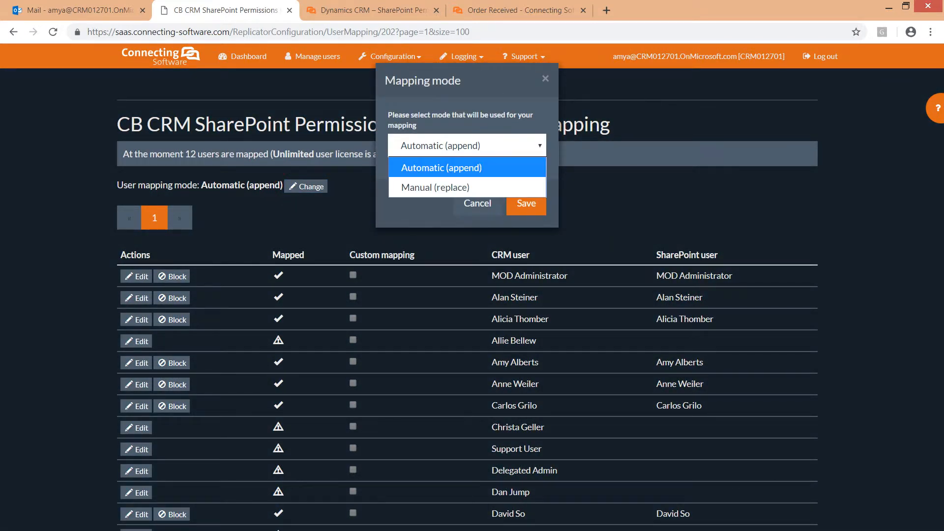
click(433, 187)
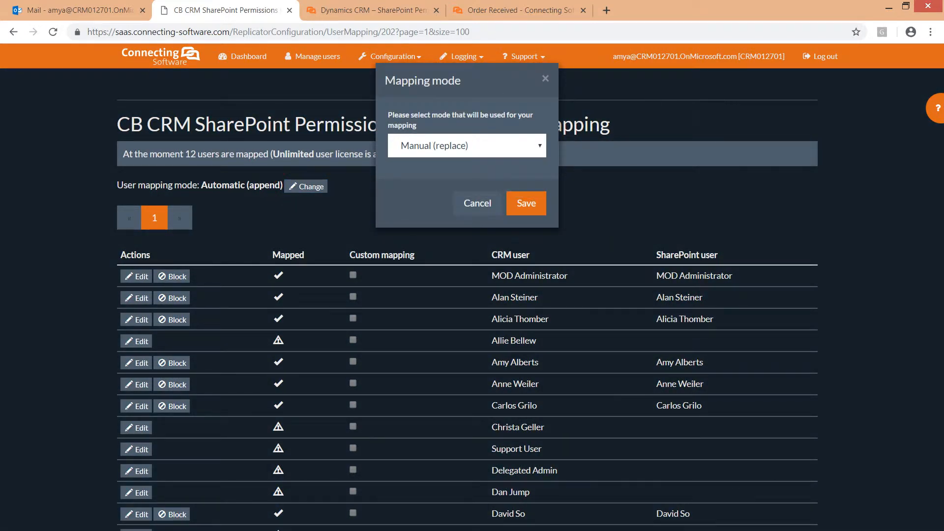
click(525, 204)
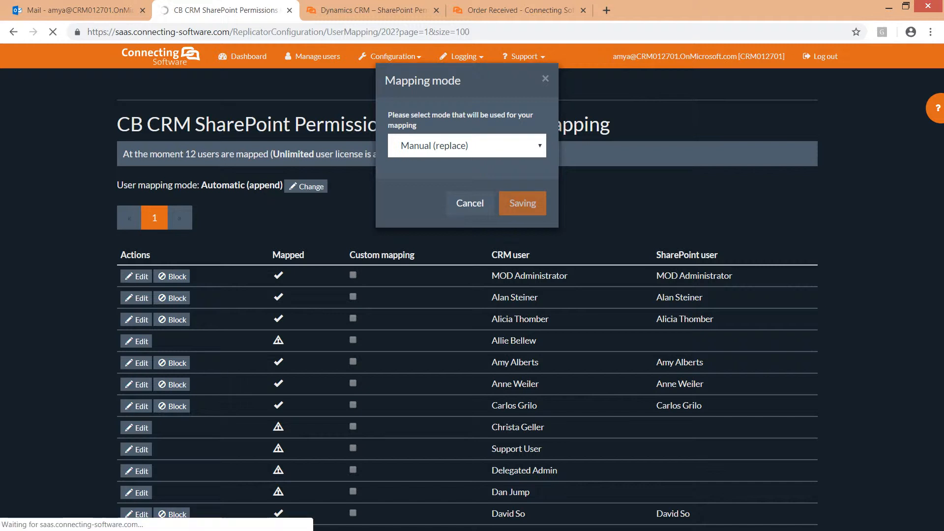
click(520, 203)
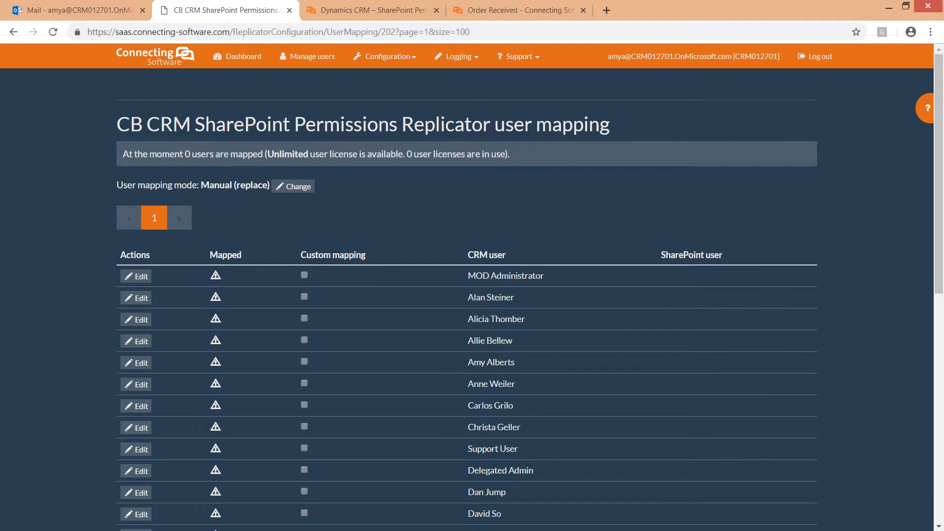
mouse_move(293, 186)
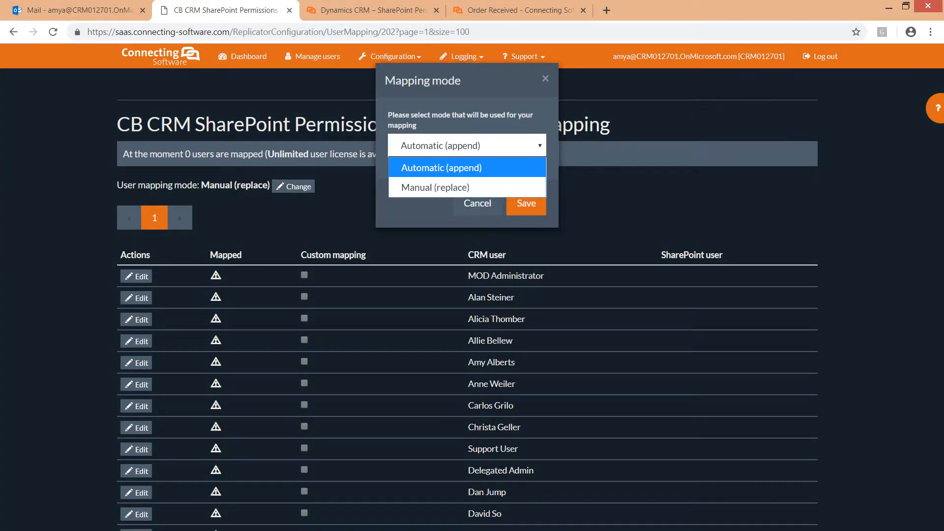
click(525, 203)
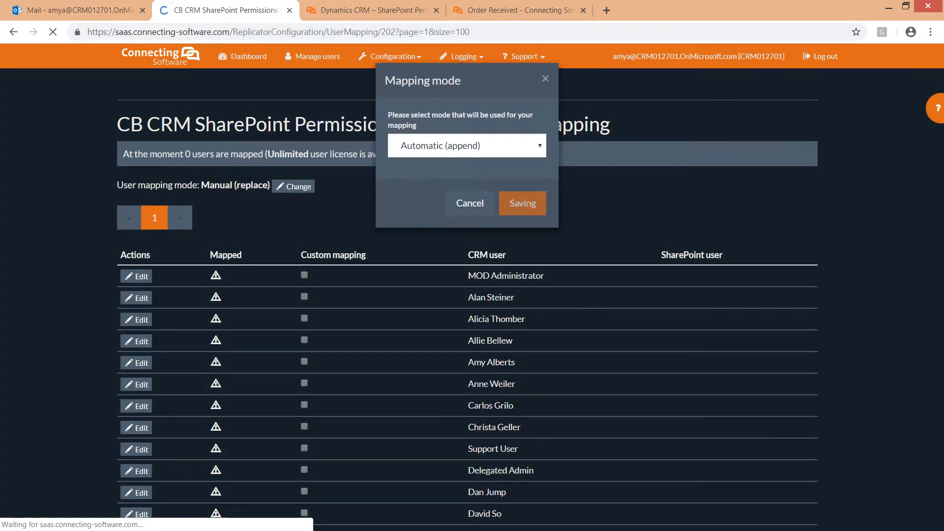
click(521, 203)
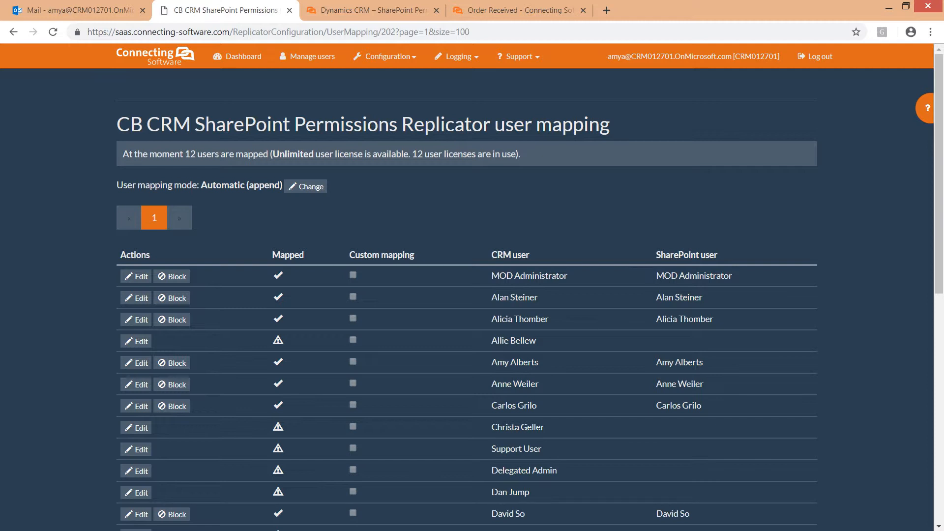
- Navigate via Configuration to the CB CRM SharePoint Permissions Replicator configurations list
click(386, 56)
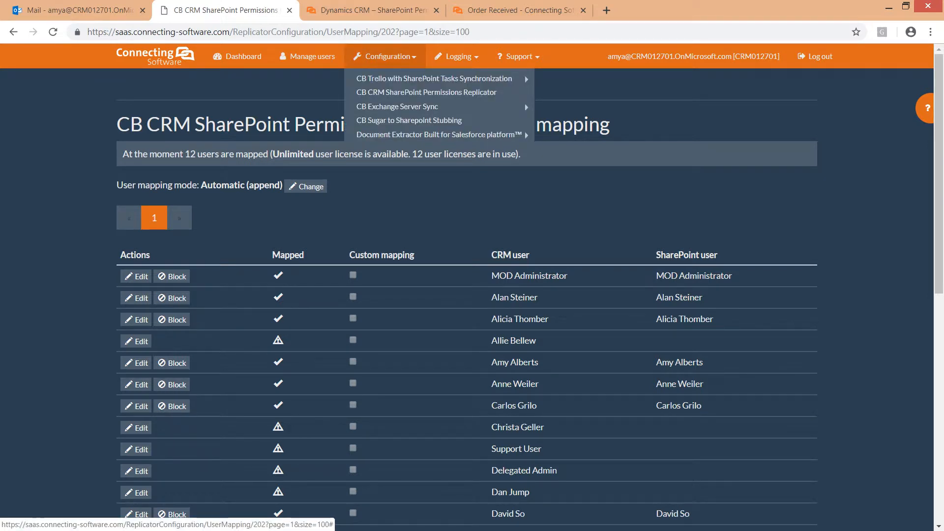
mouse_move(426, 92)
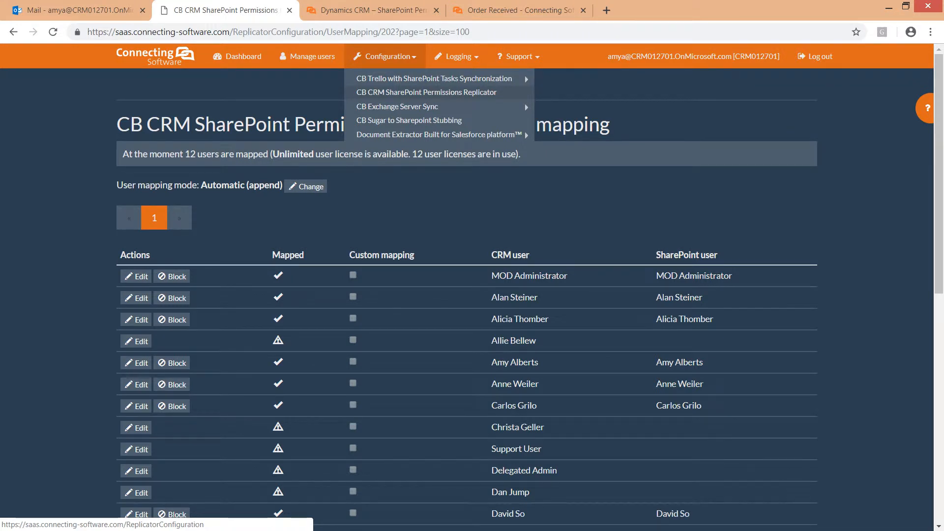
click(425, 91)
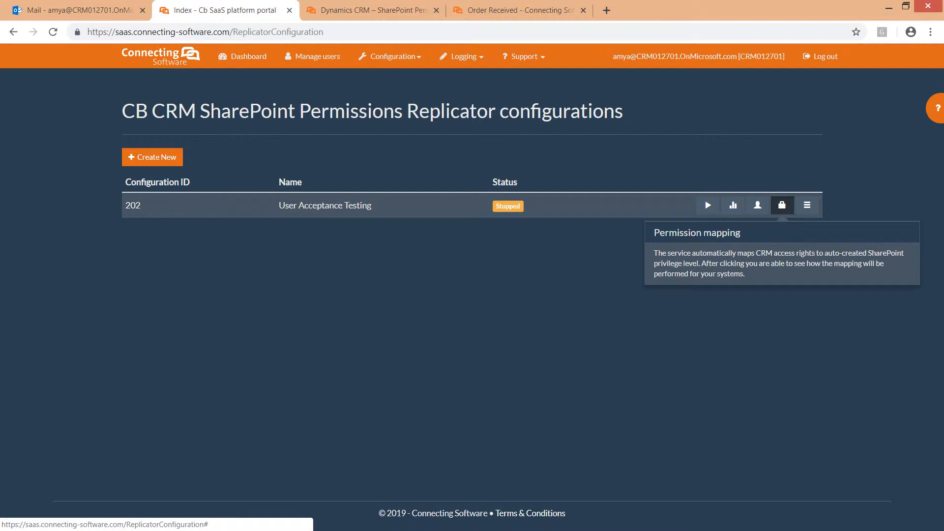
click(782, 205)
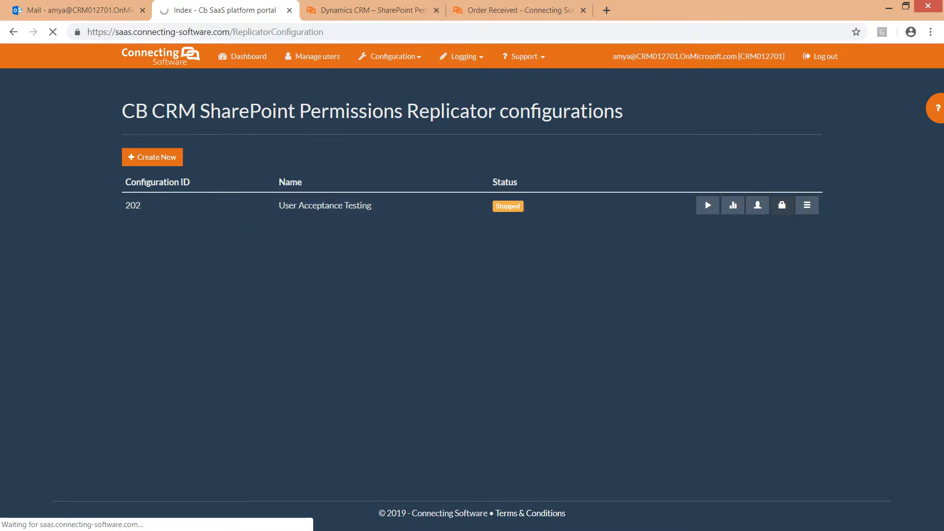
- Open configuration 202's permission mapping, showing automatic ReadAccess and WriteAccess mappings
click(782, 204)
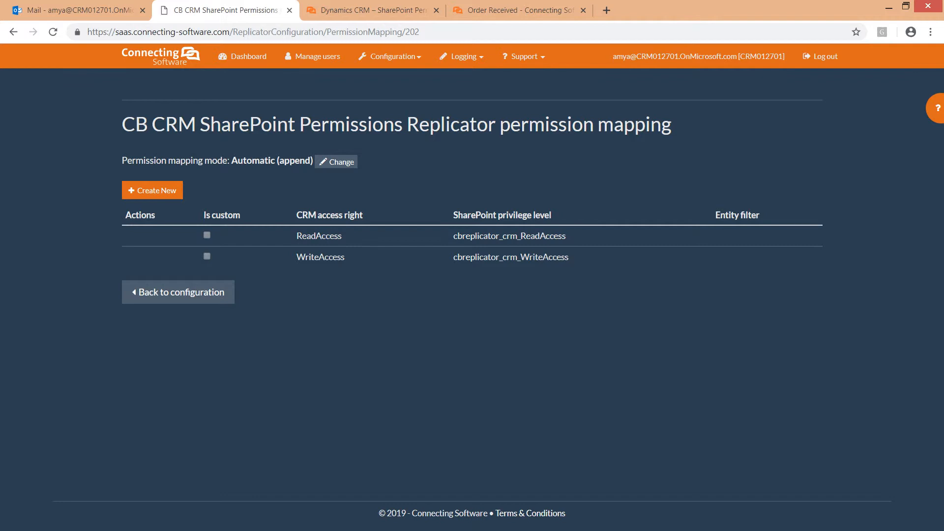
- Create a DeleteAccess-to-Contribute custom mapping filtered to the account entity and save it
click(152, 190)
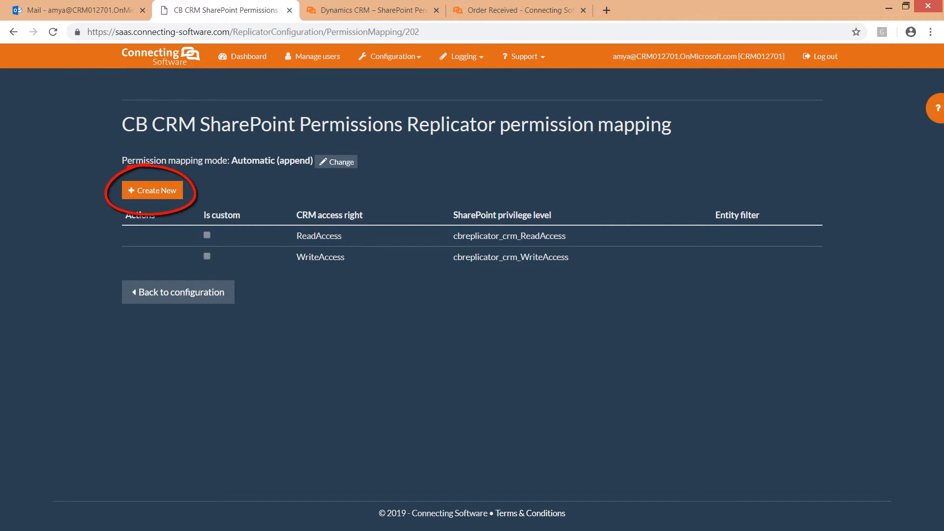
click(152, 190)
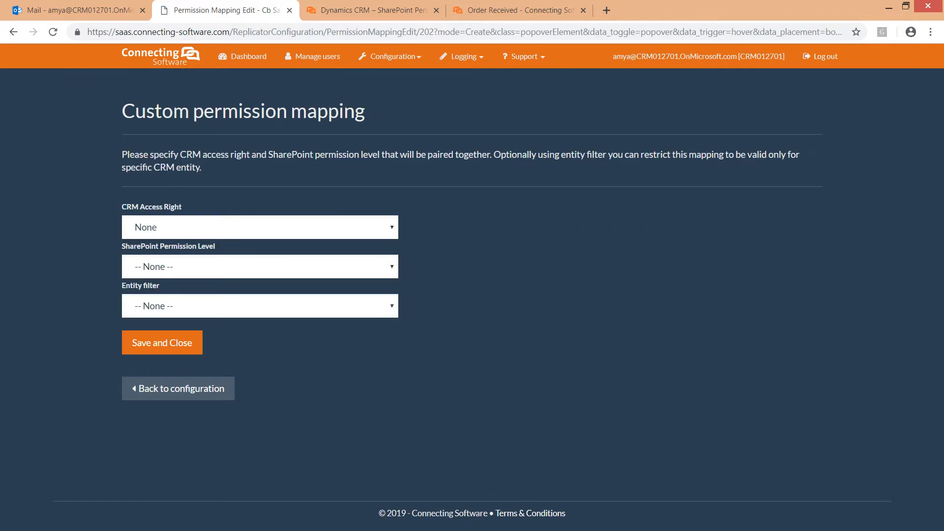
click(259, 227)
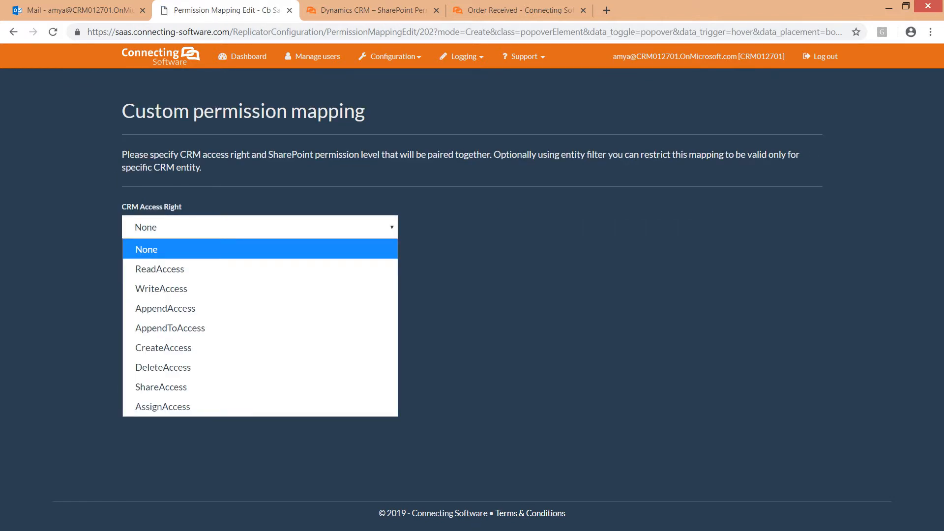
click(163, 368)
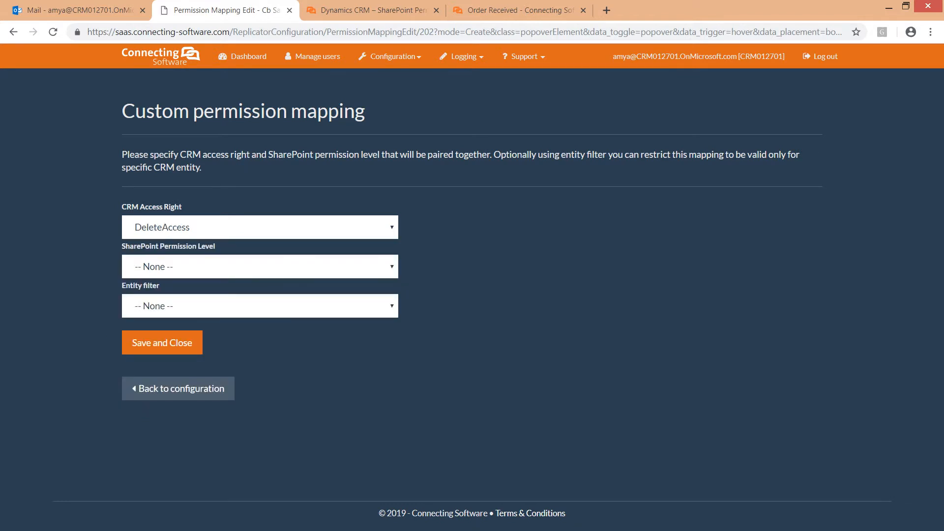
click(260, 266)
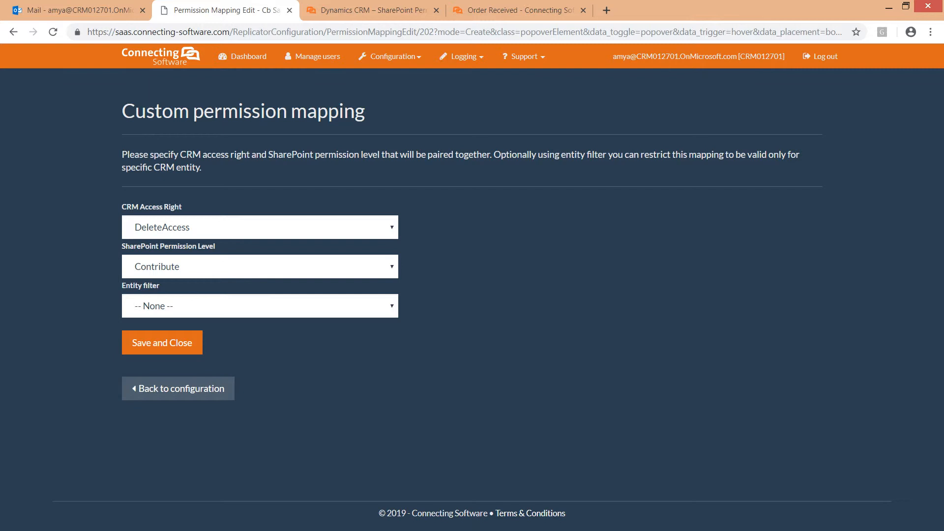
click(260, 305)
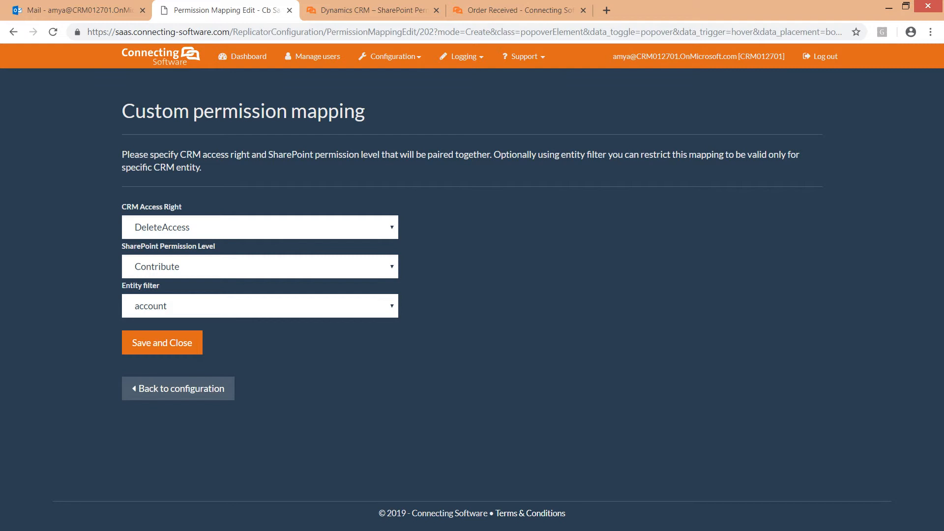
click(162, 342)
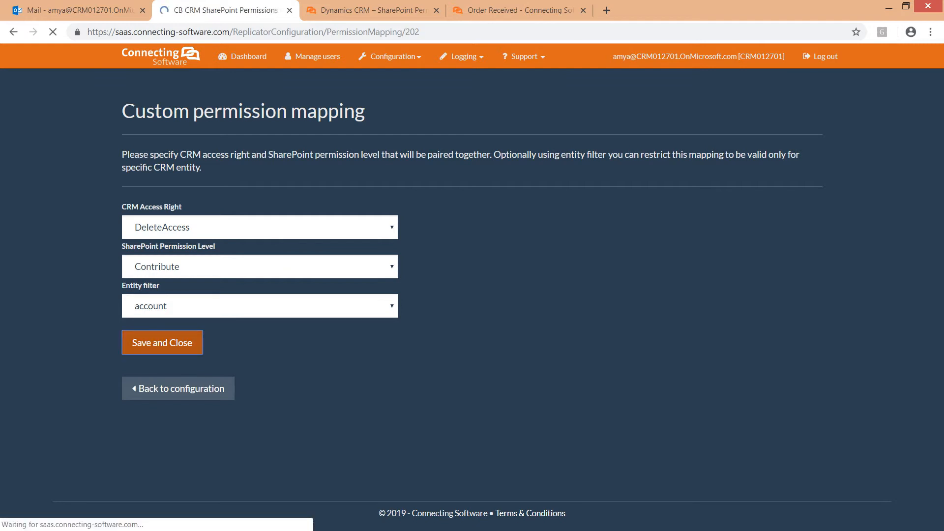
- Change the mapping mode to Manual (replace) and save
click(161, 342)
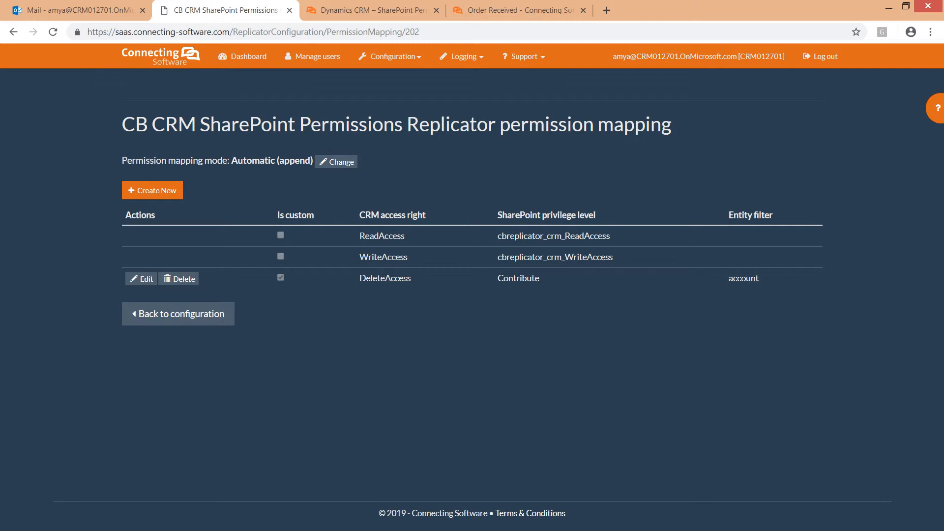
click(336, 161)
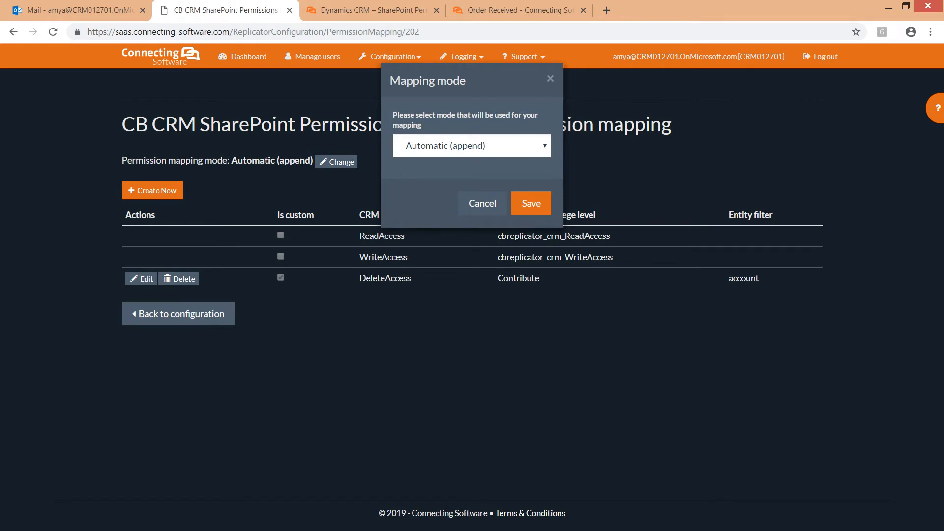
click(471, 145)
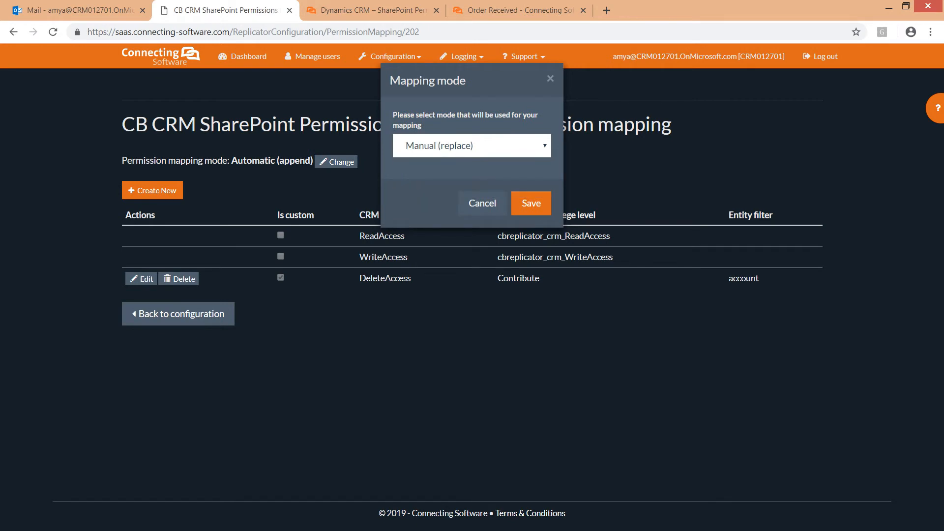
click(530, 203)
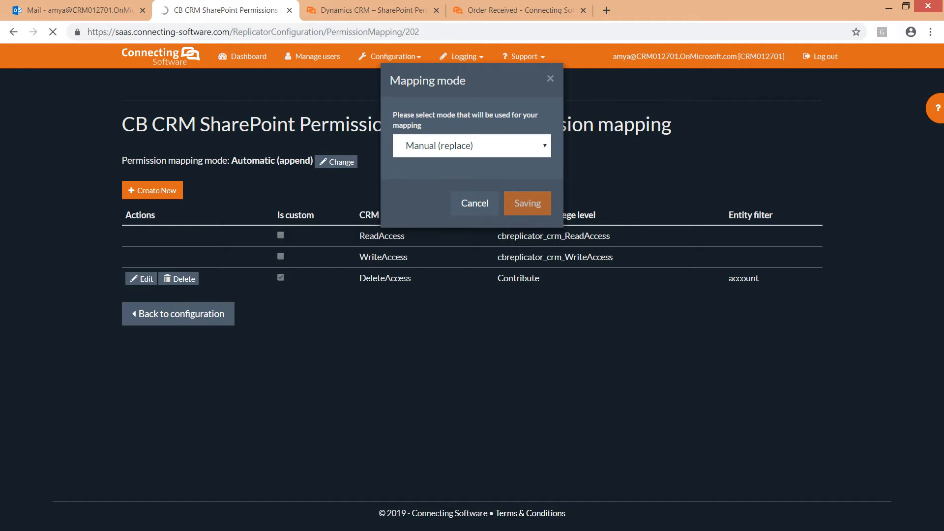
click(526, 203)
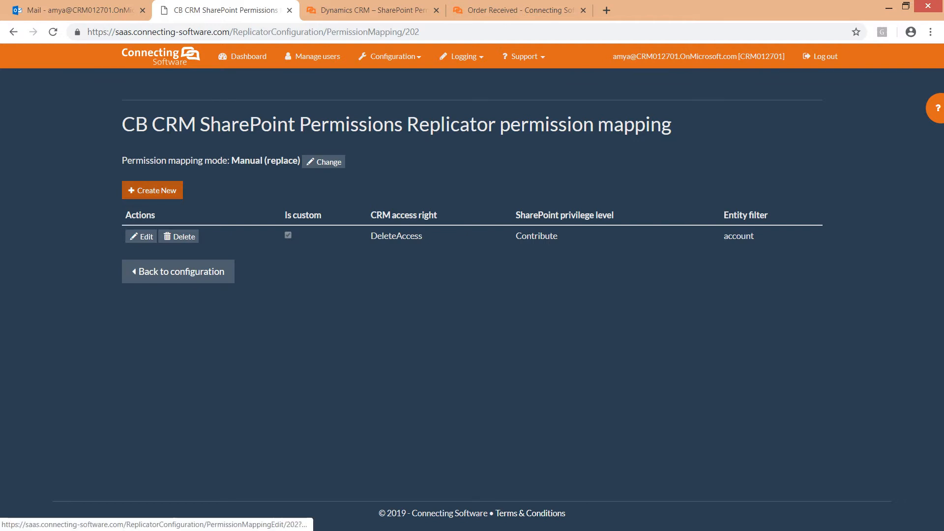
- Add a custom mapping pairing ReadAccess with the Read permission level
click(152, 190)
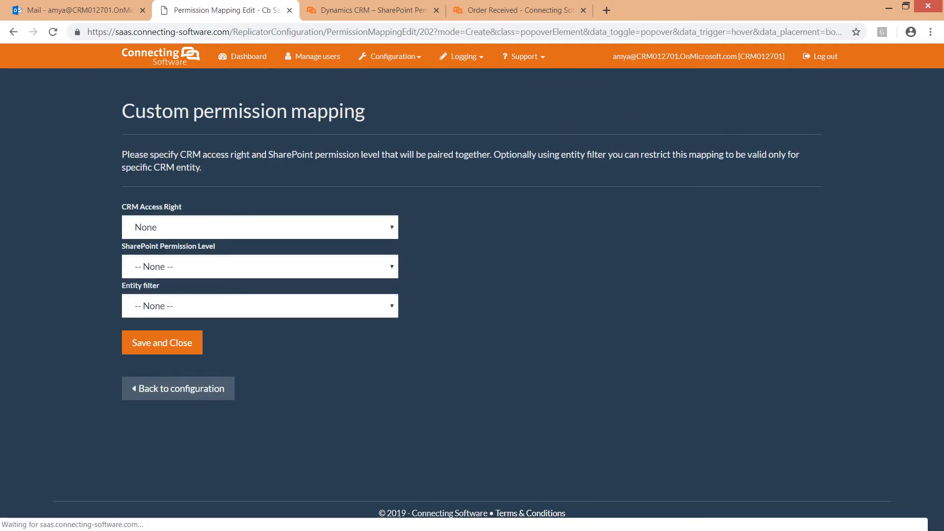
click(259, 228)
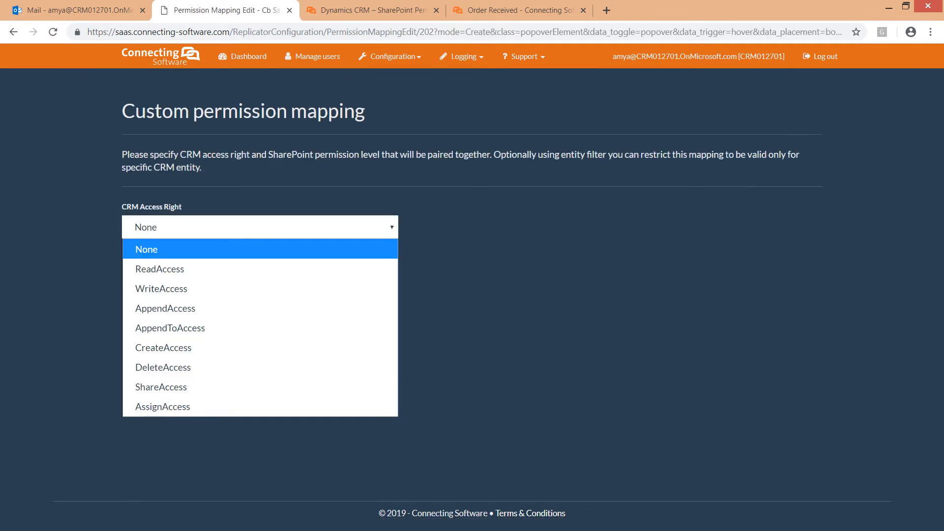
click(259, 266)
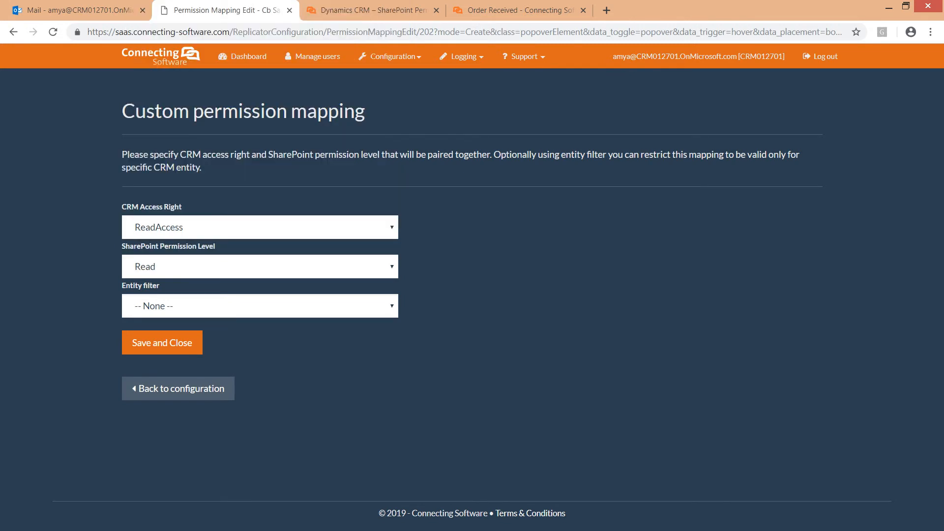
click(161, 342)
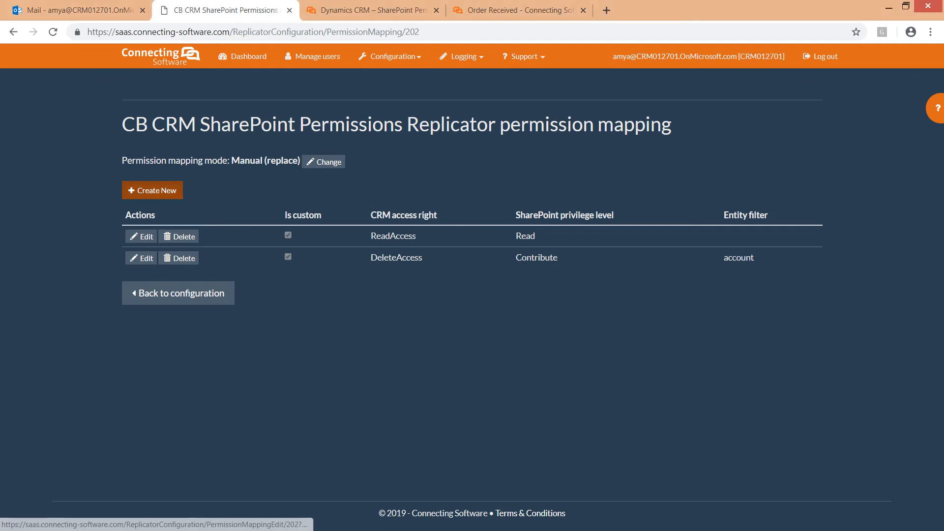
- Add a custom mapping pairing WriteAccess with the Edit permission level
click(152, 190)
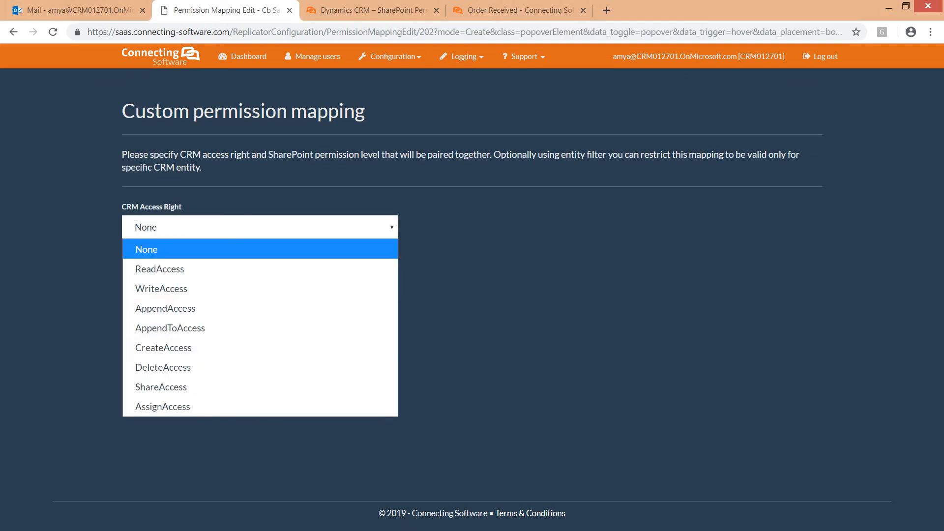
click(161, 289)
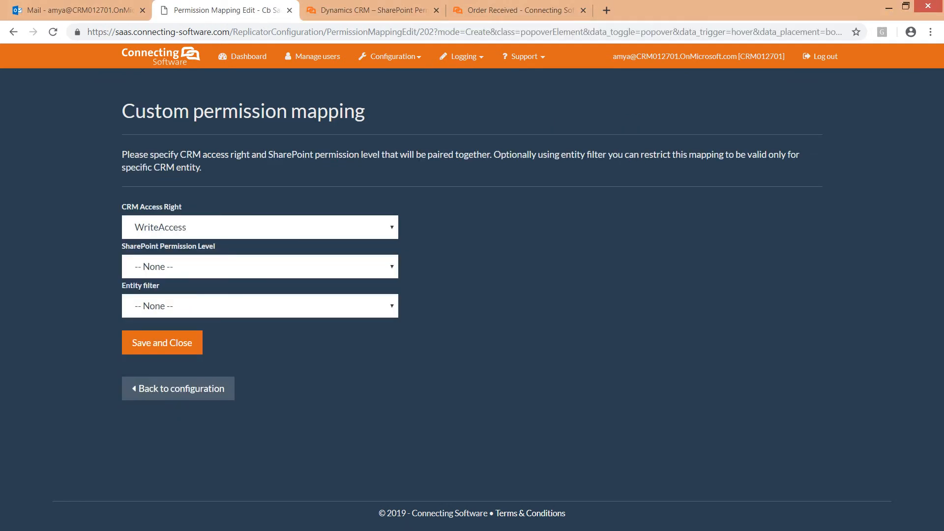
click(260, 266)
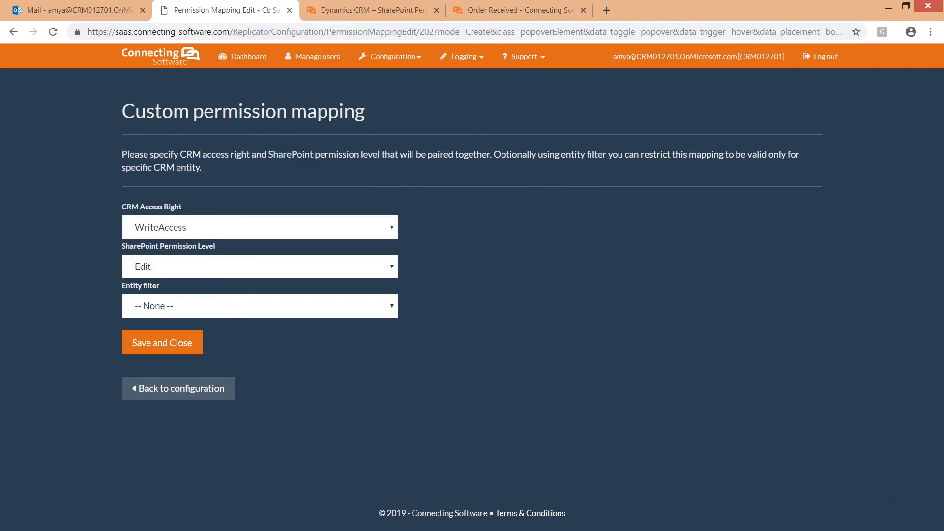
click(161, 343)
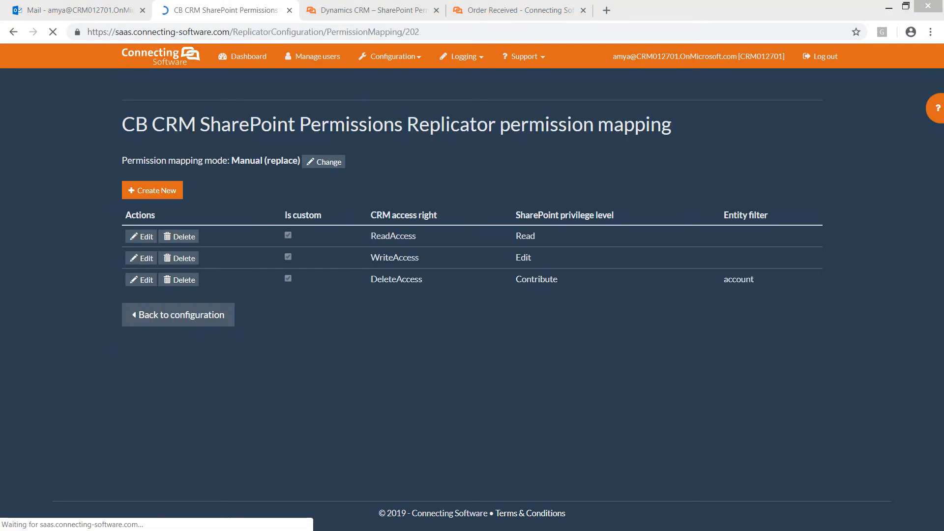
mouse_move(324, 161)
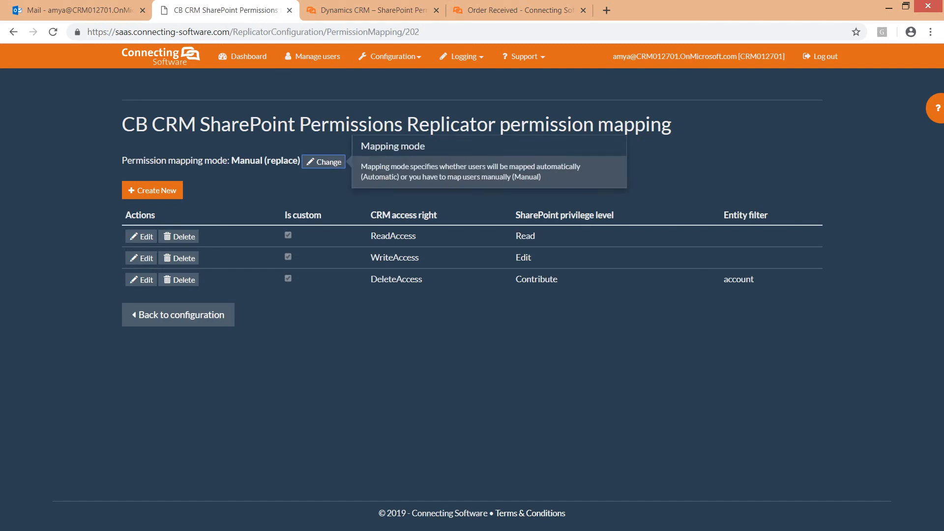
- Switch the permission mapping mode to Automatic (append) and save it
click(324, 161)
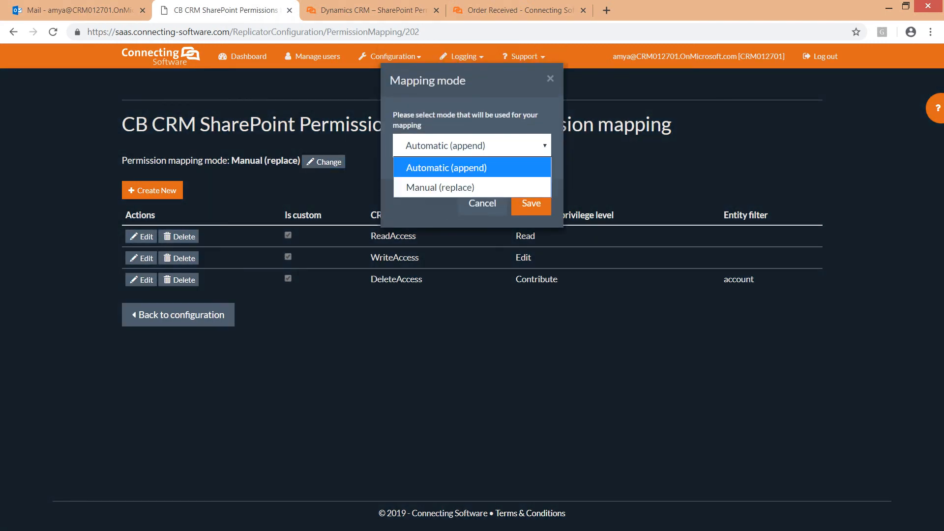
click(530, 203)
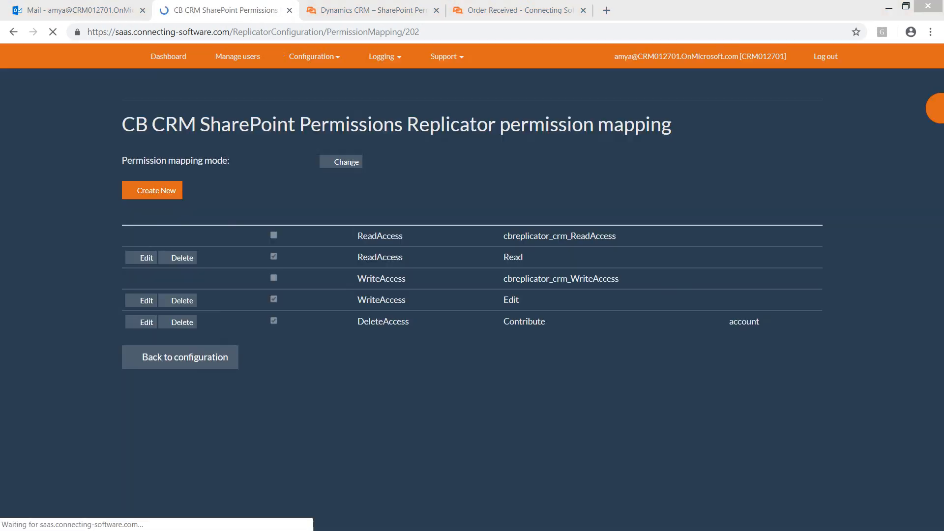
click(141, 300)
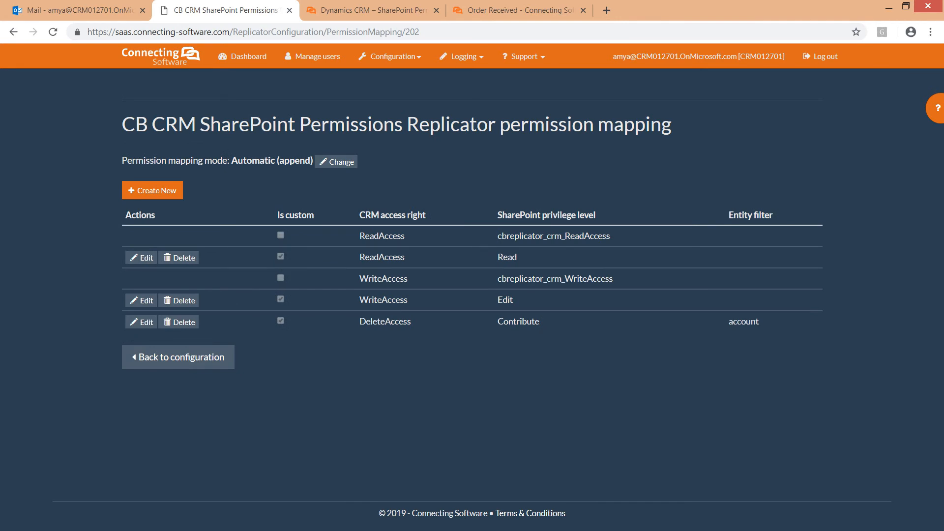
- Delete the DeleteAccess, WriteAccess and ReadAccess custom mappings, then go back to the configurations list
click(183, 321)
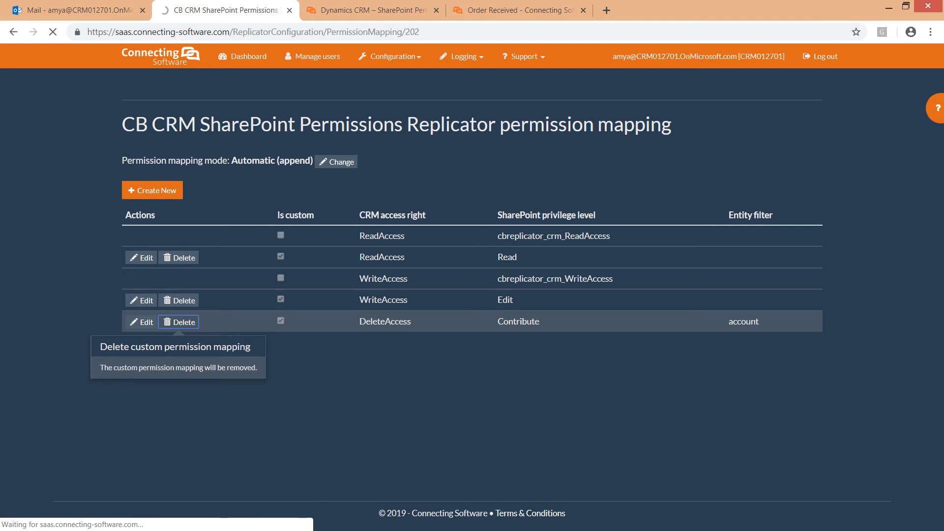
click(183, 321)
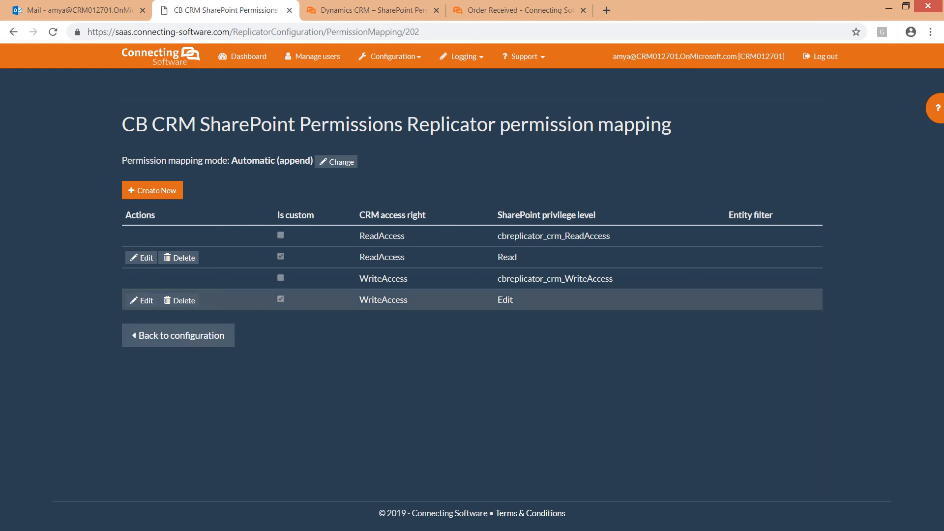
click(179, 300)
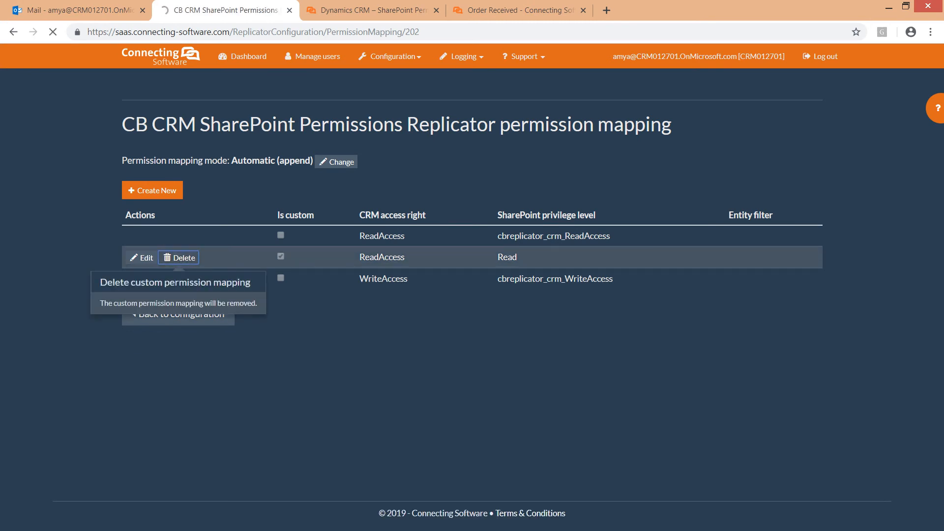
click(178, 257)
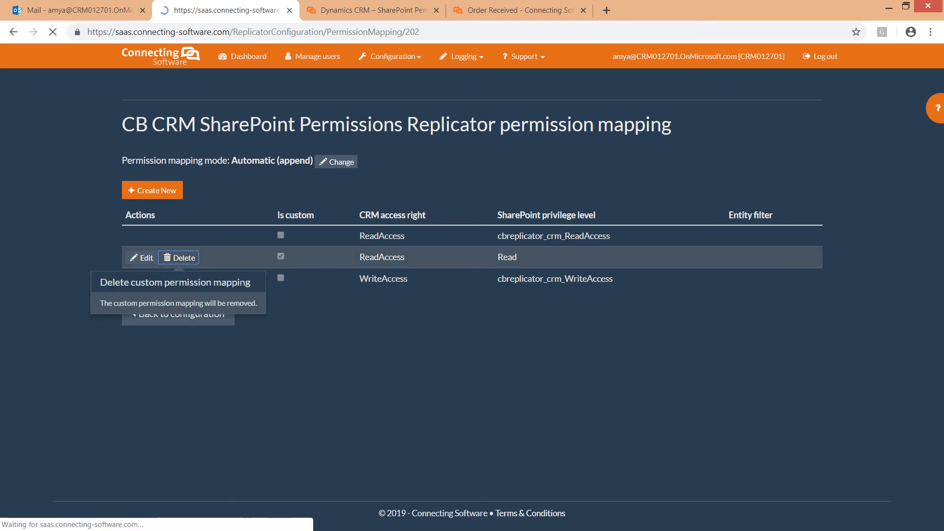
click(179, 258)
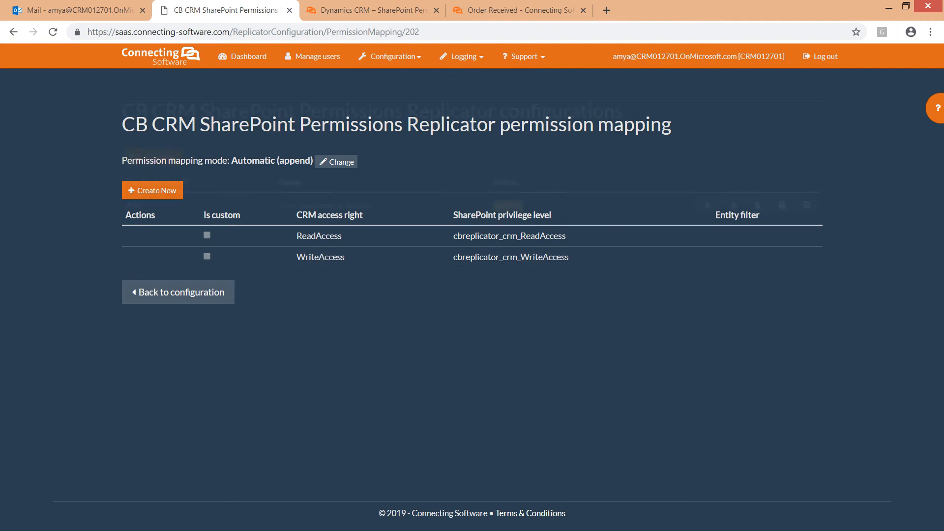
click(177, 292)
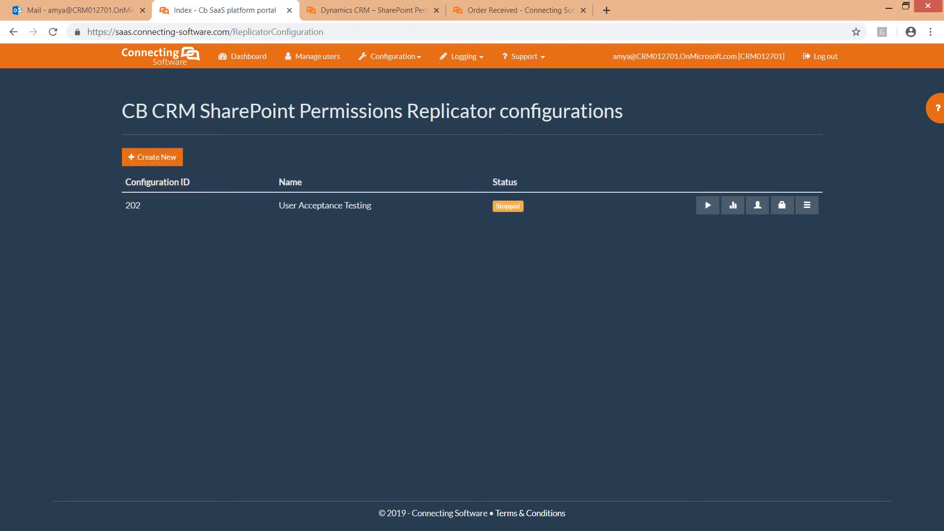